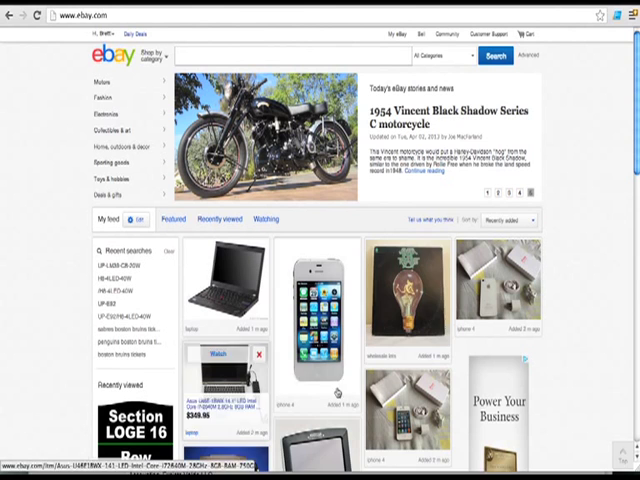
Step: Go to the My eBay Sold listings page via the My eBay menu
{"action": "left_click", "coordinate": [390, 32]}
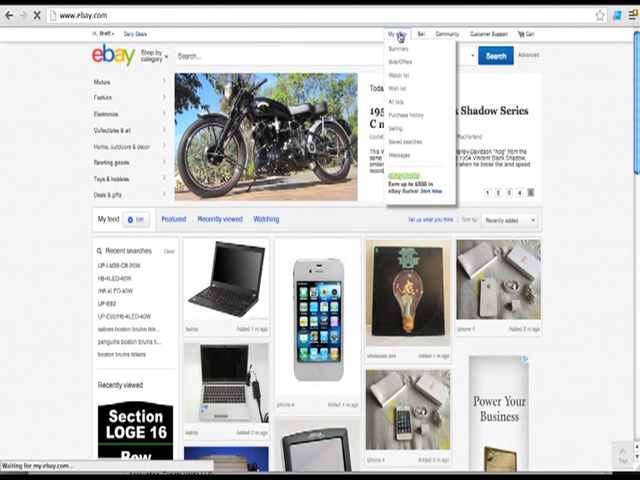
{"action": "left_click", "coordinate": [400, 75]}
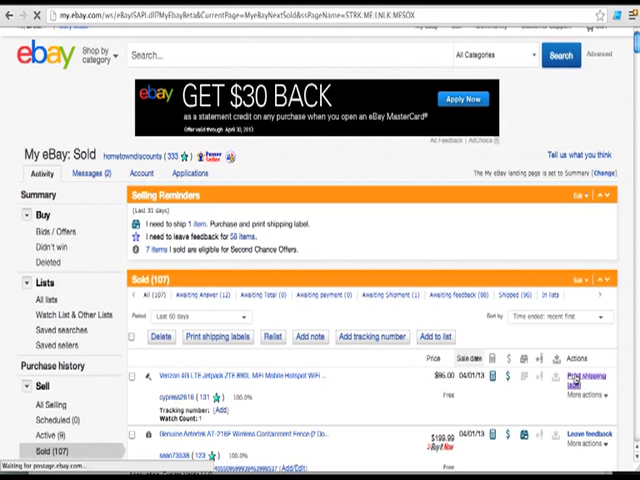
Step: Start a USPS shipping label for the sold Verizon 4G LTE Jetpack hotspot
{"action": "left_click", "coordinate": [592, 379]}
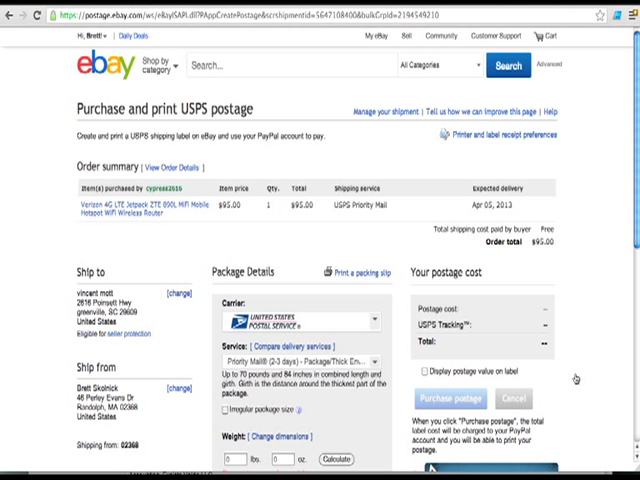
Step: Scroll down to the Package Details weight fields
{"action": "scroll", "scroll_direction": "down", "scroll_amount": 3}
{"action": "type", "text": "2"}
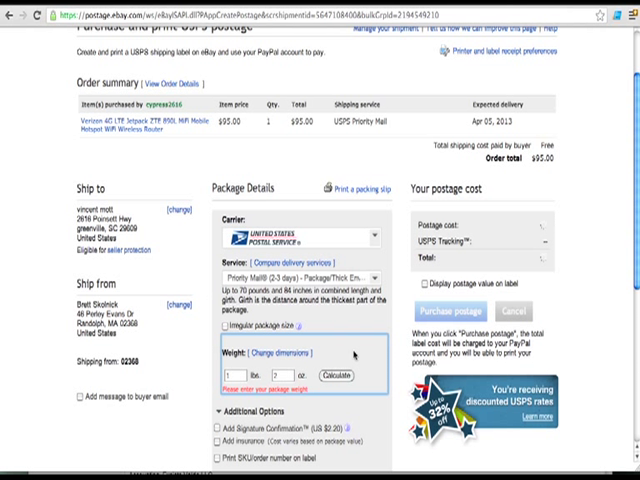
Step: Calculate USPS Priority Mail postage of $7.15 for the 1 lb 2 oz package
{"action": "left_click", "coordinate": [344, 375]}
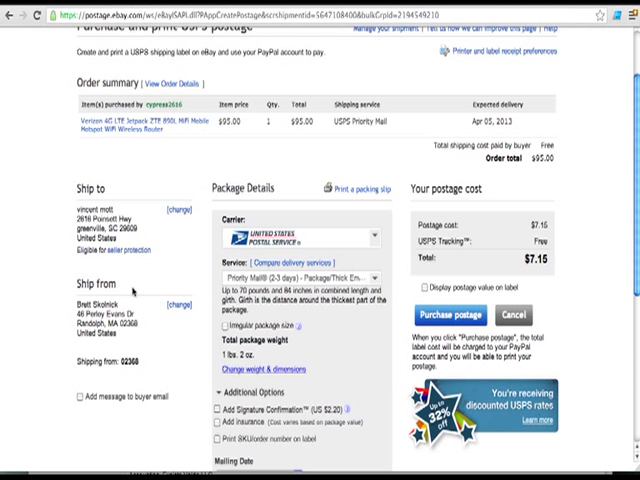
{"action": "mouse_move", "coordinate": [380, 345]}
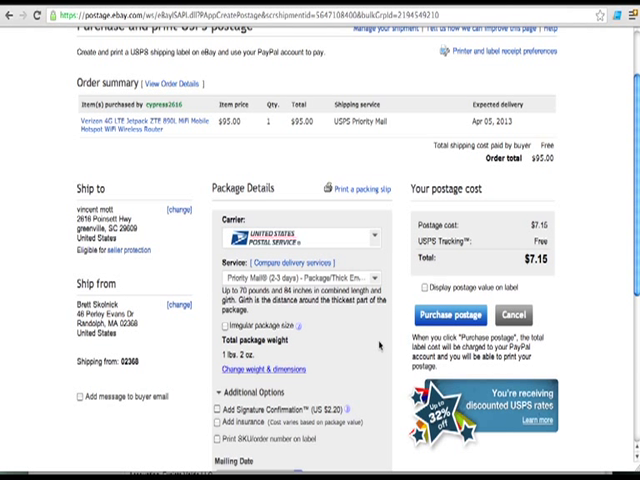
{"action": "mouse_move", "coordinate": [382, 344]}
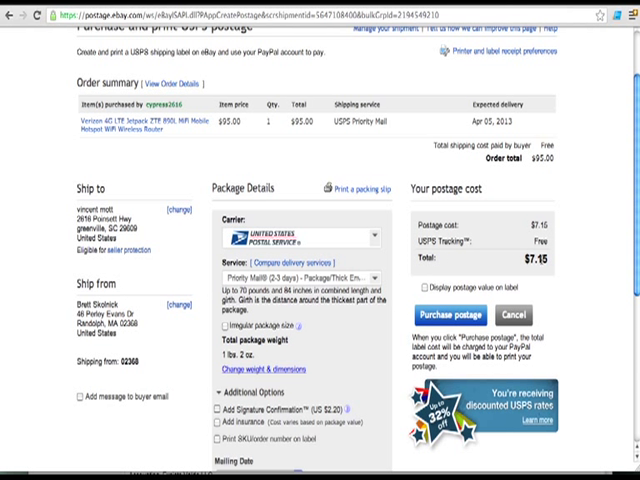
{"action": "mouse_move", "coordinate": [556, 291]}
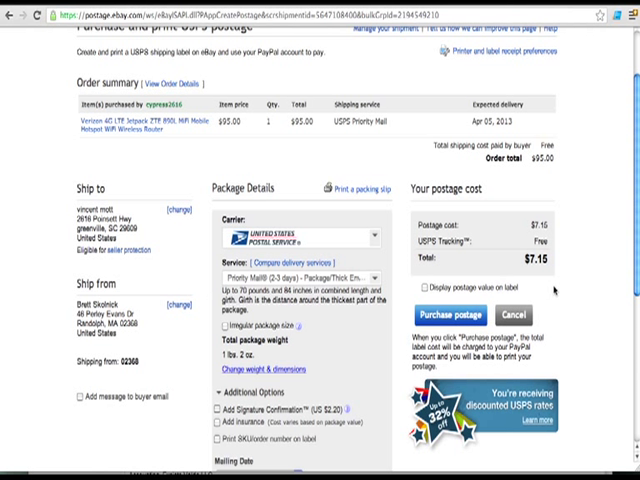